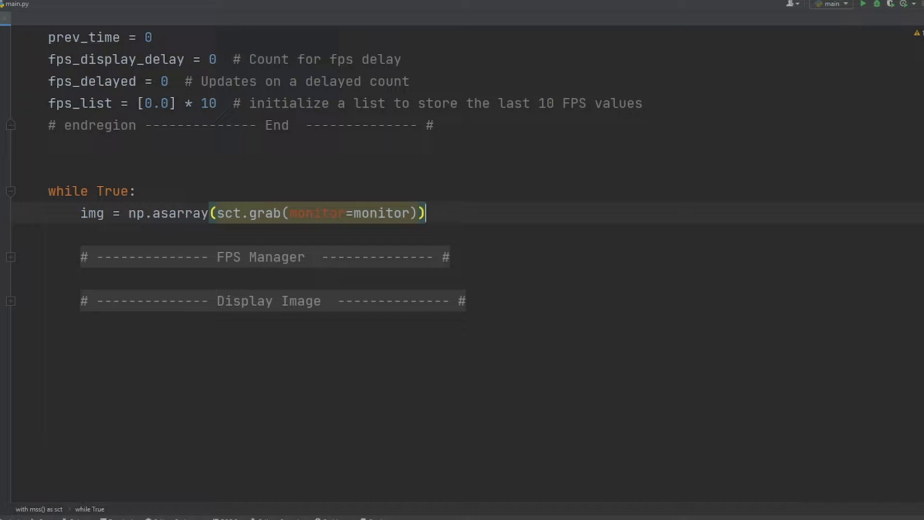
Review the FPS Manager code computing per-frame FPS, averaging the last 10 values, and drawing it with cv.putText
double_click(167, 214)
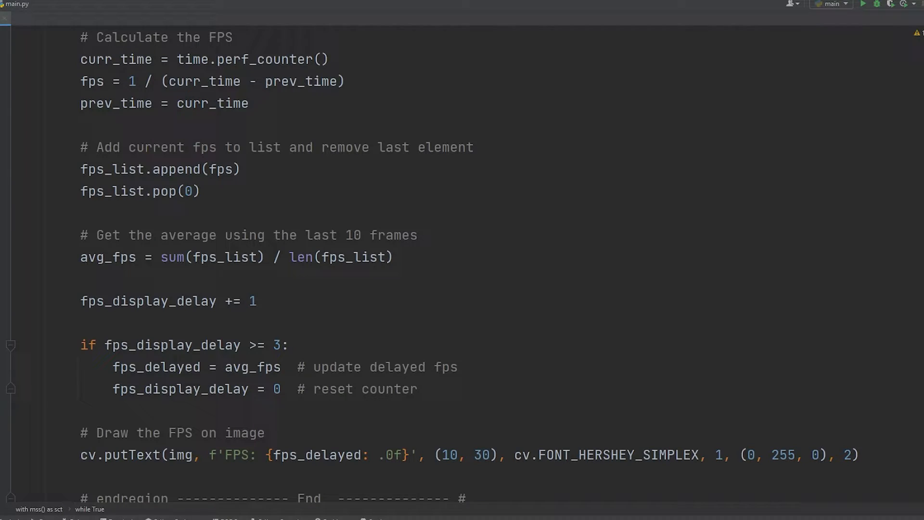
scroll(down, 3)
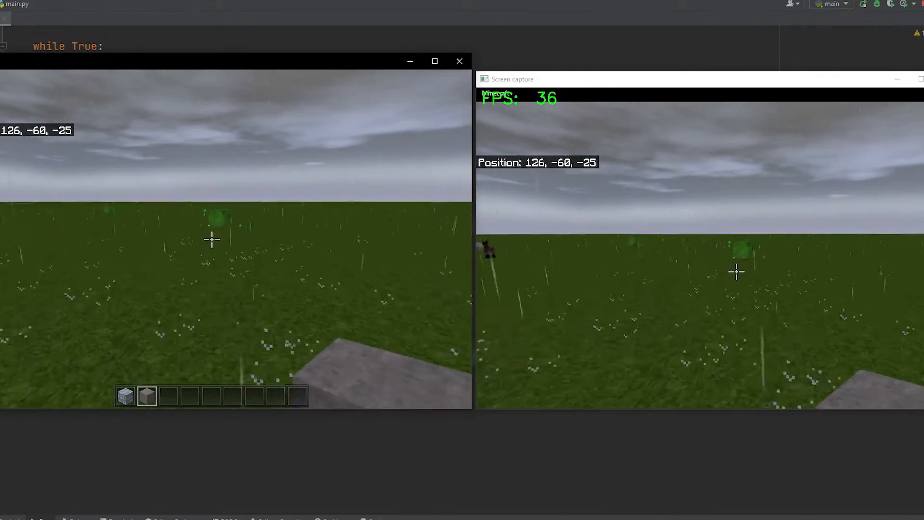
Walk forward in Minecraft while watching the capture window, then stop main.py with Ctrl+C
key(w)
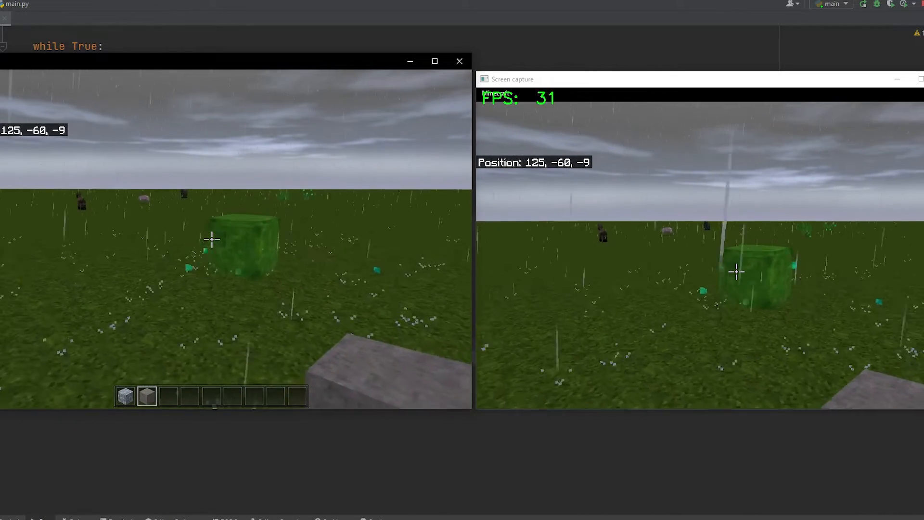
key(ctrl+c)
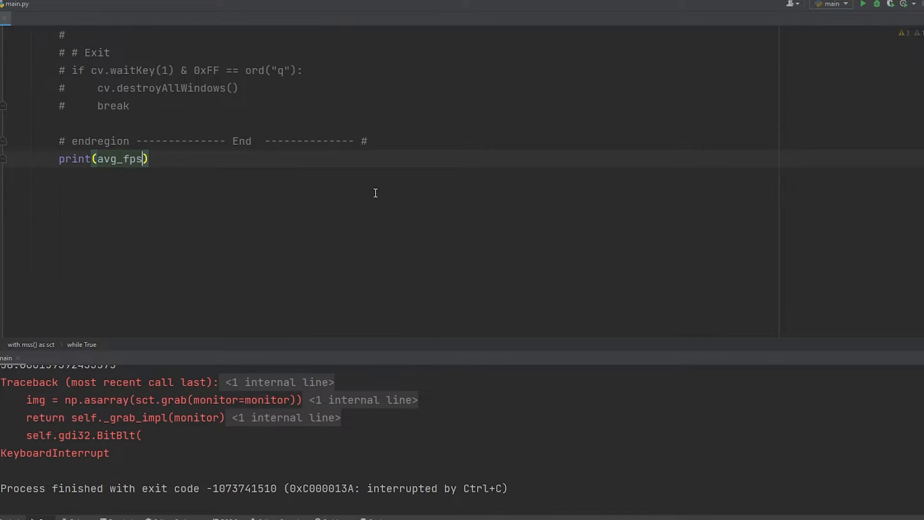